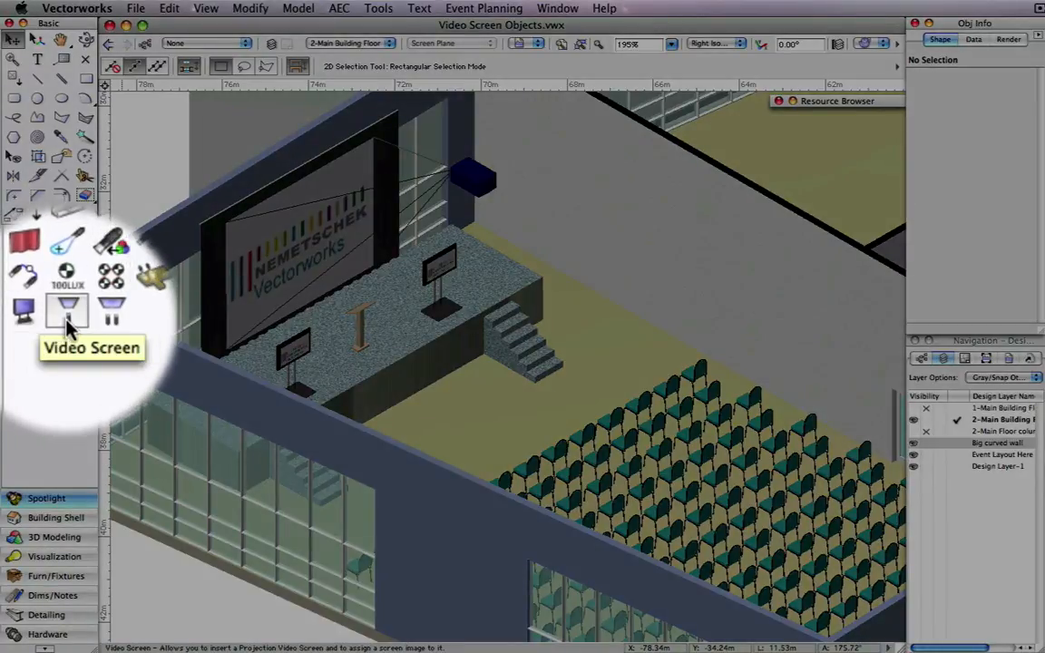
mouse_move(100, 312)
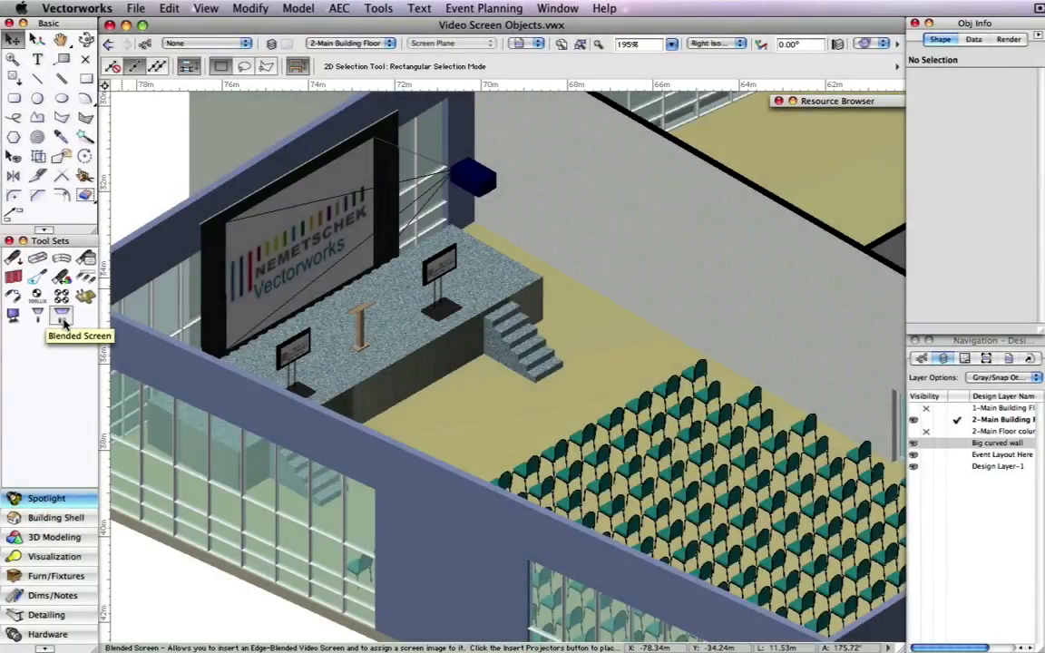
mouse_move(76, 406)
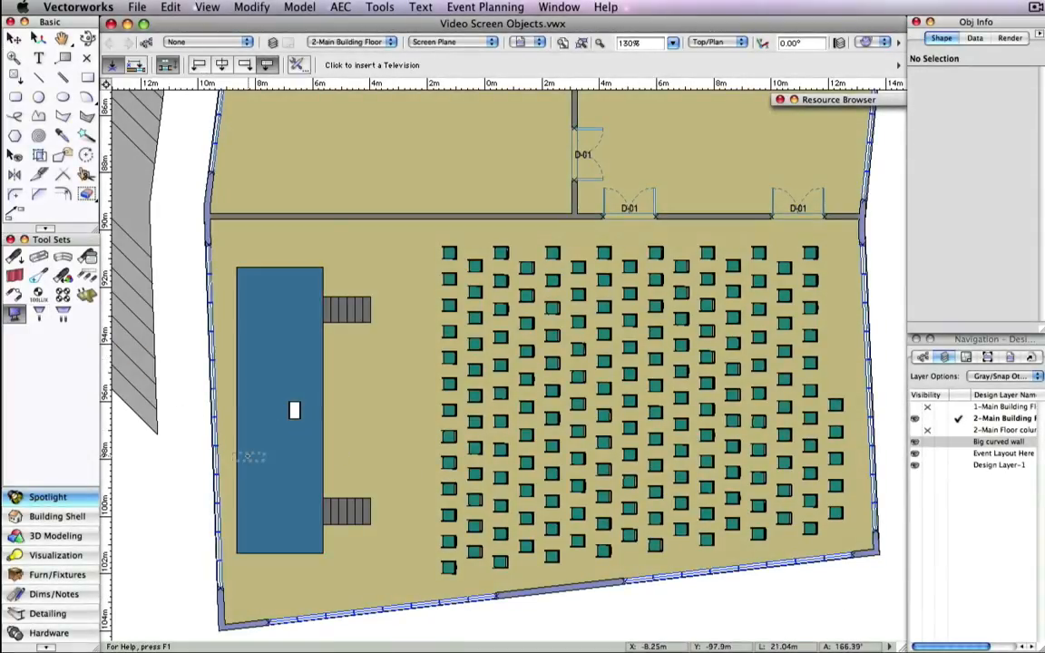
mouse_move(323, 497)
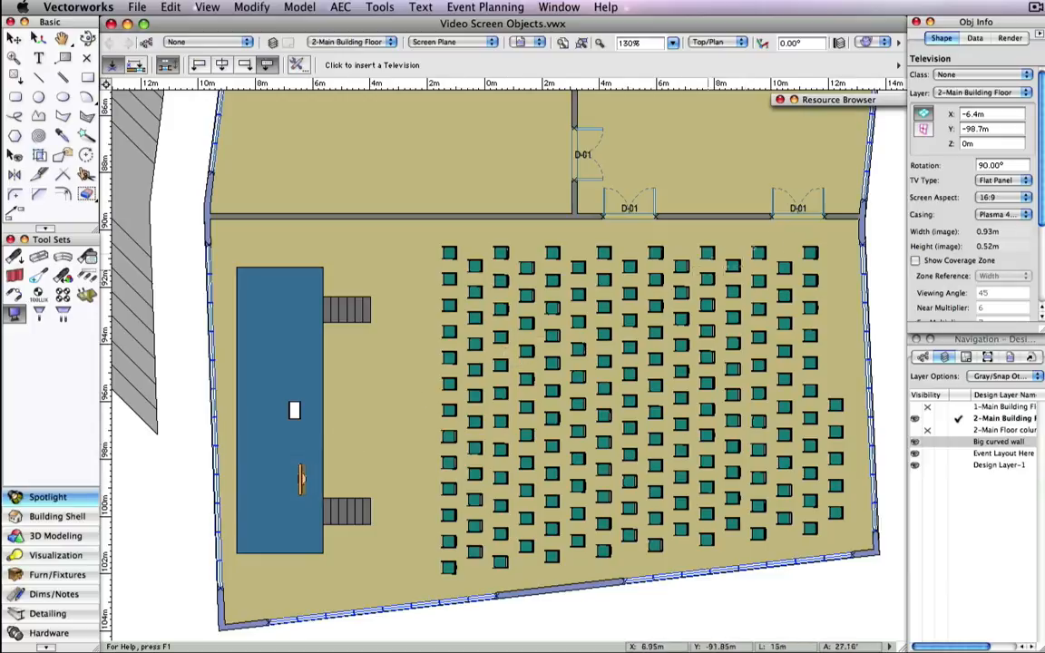
- Face the television toward the seating and give it a Flat Panel type with a Plasma 42" casing
left_click(993, 143)
type("1.22")
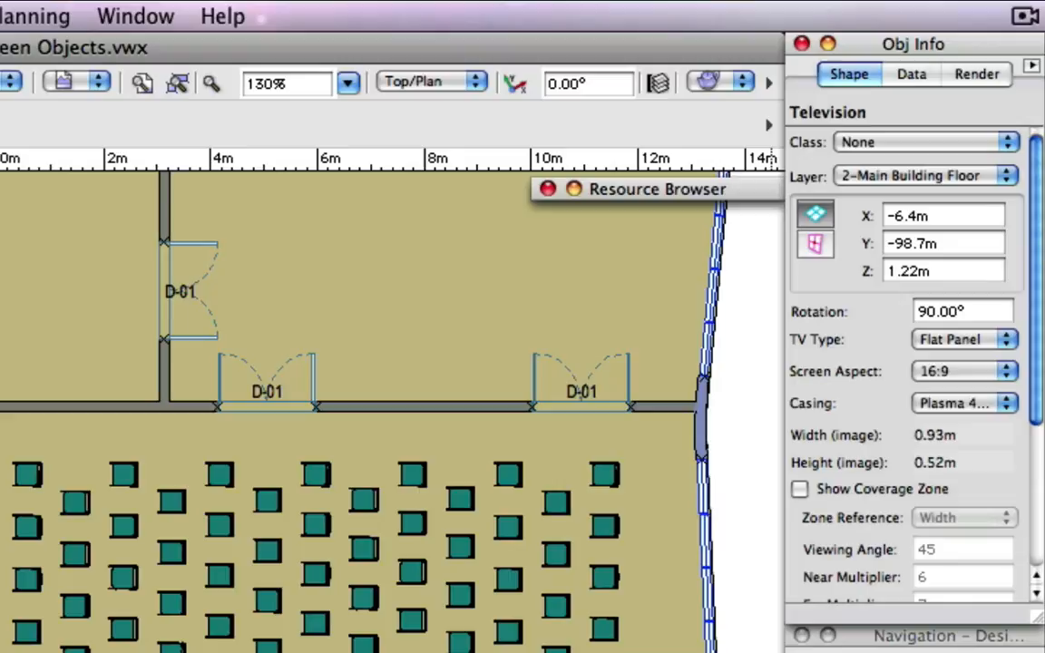
mouse_move(980, 348)
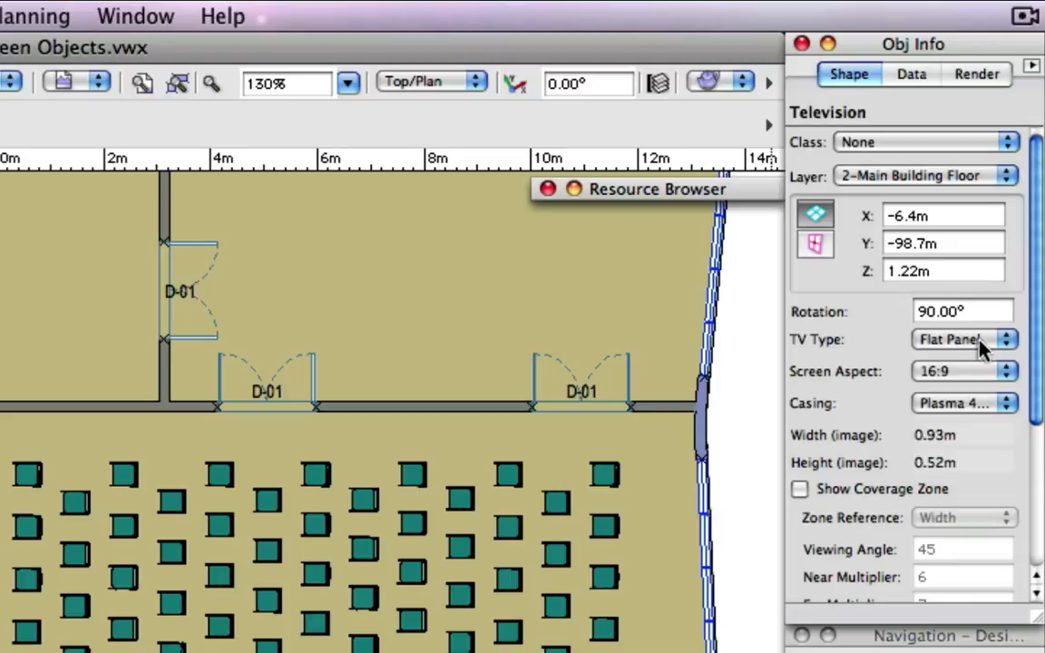
left_click(965, 339)
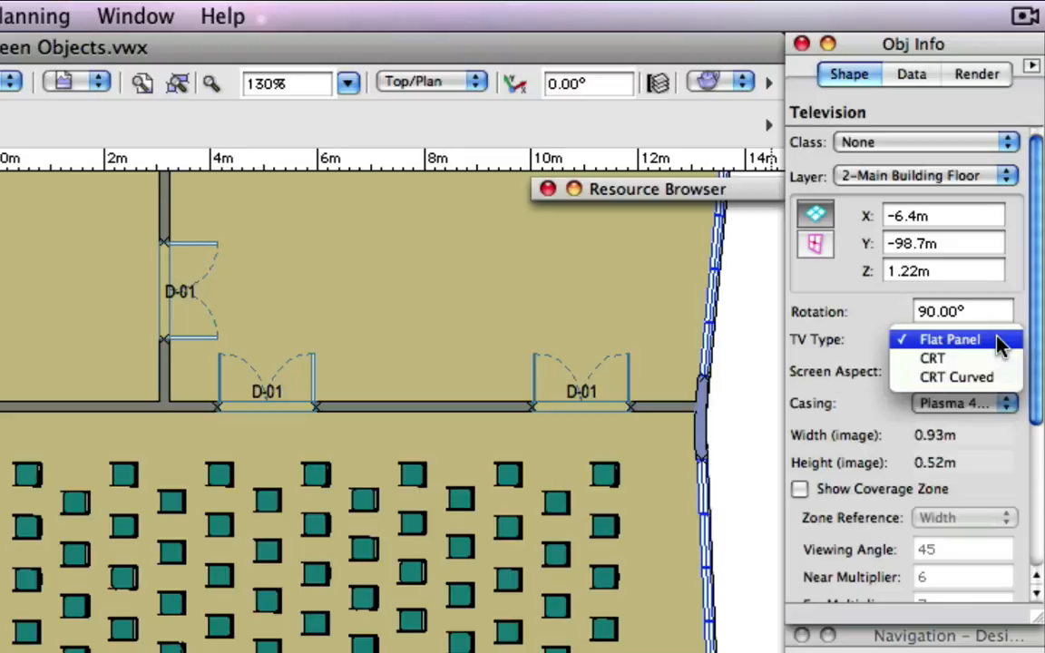
left_click(951, 339)
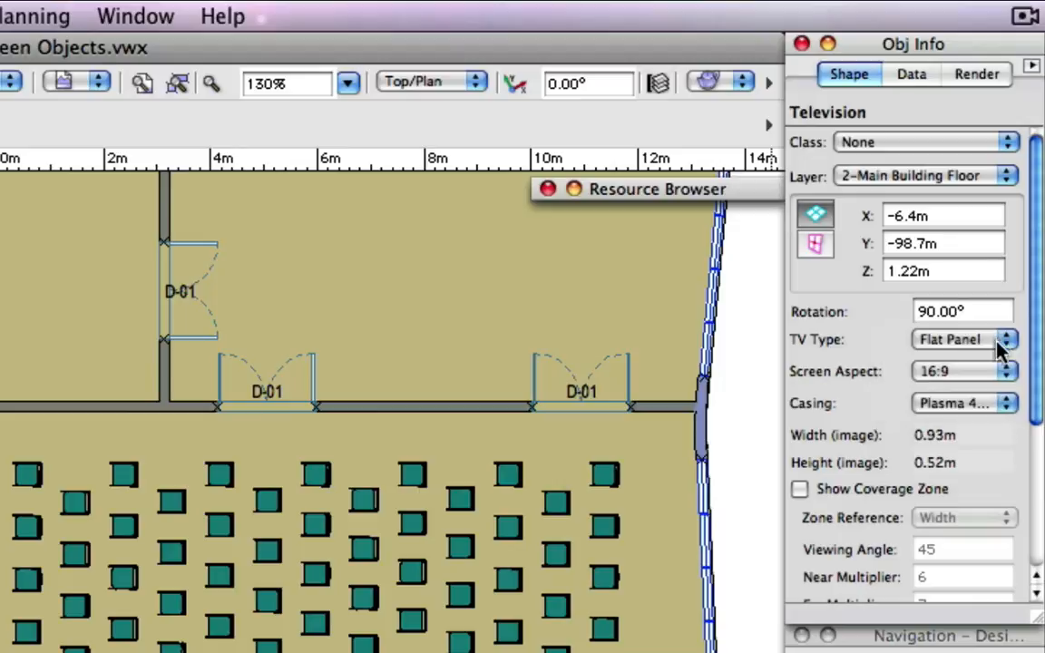
left_click(1005, 340)
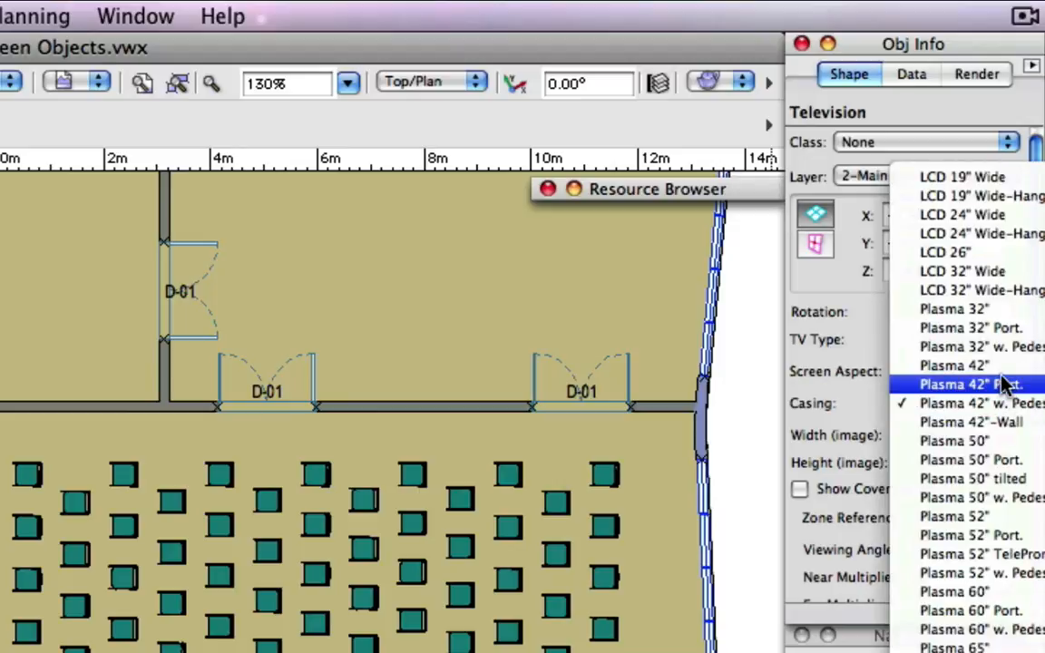
left_click(966, 384)
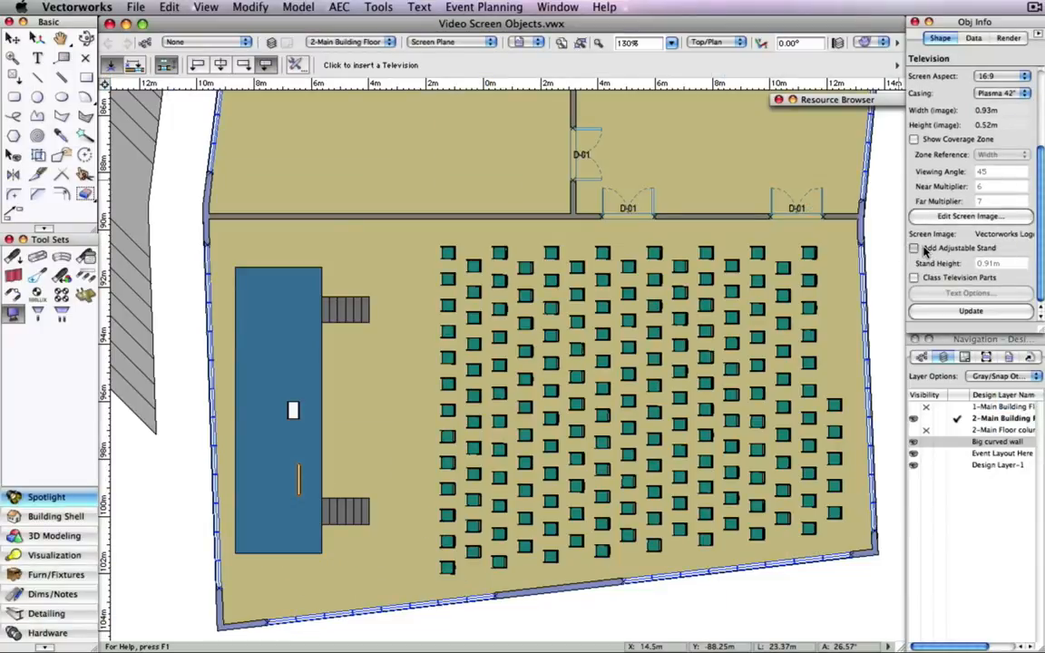
- Add an adjustable stand and a width-referenced coverage zone, then review the screen image settings
left_click(914, 247)
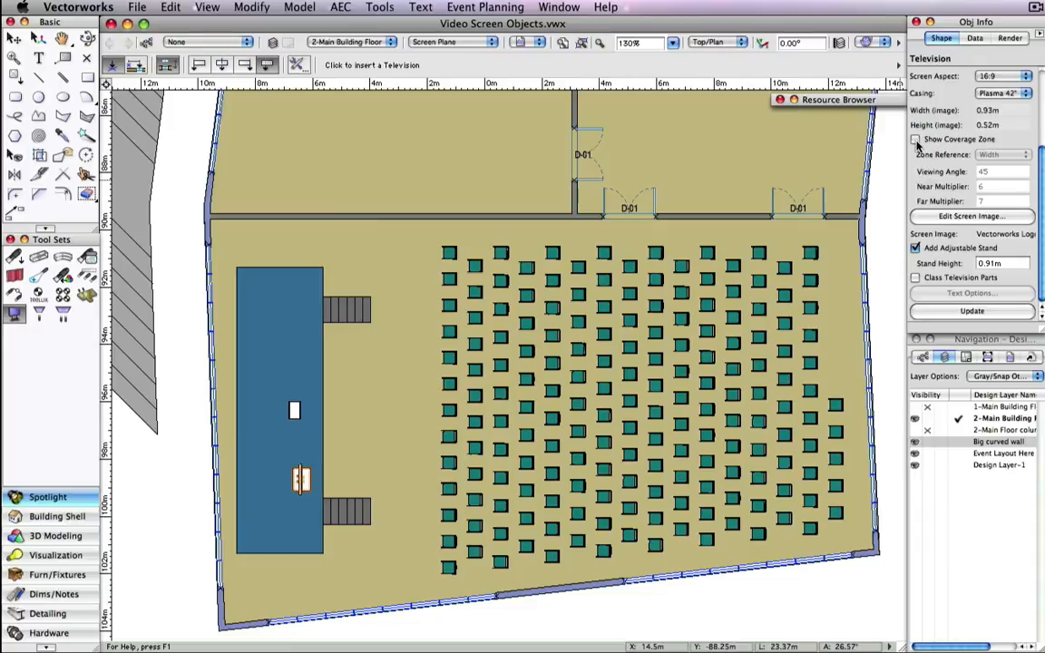
left_click(915, 138)
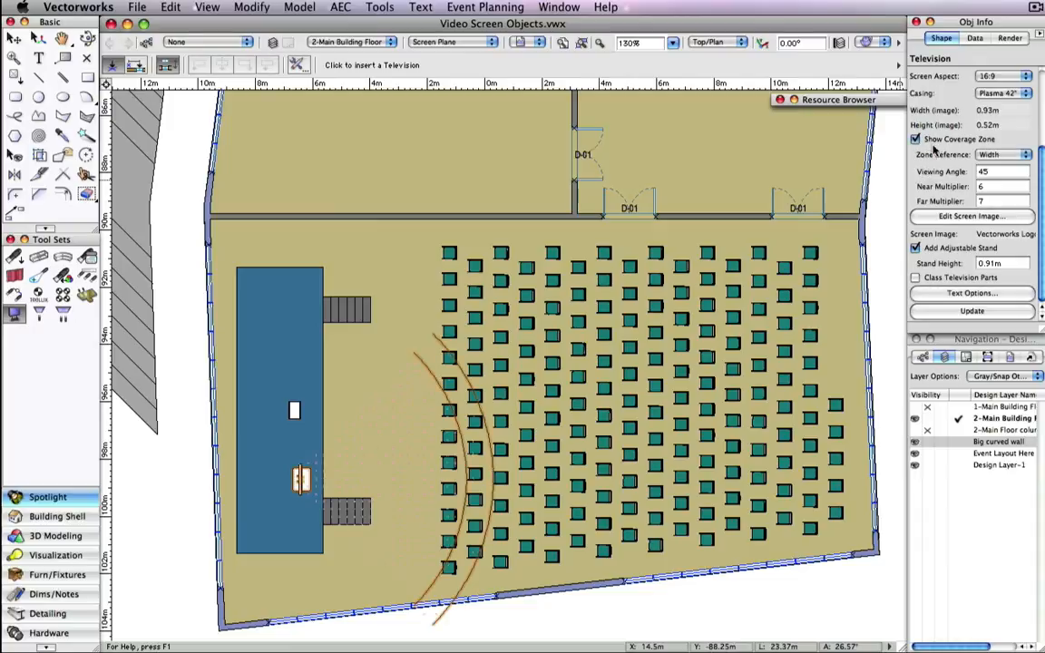
left_click(1027, 152)
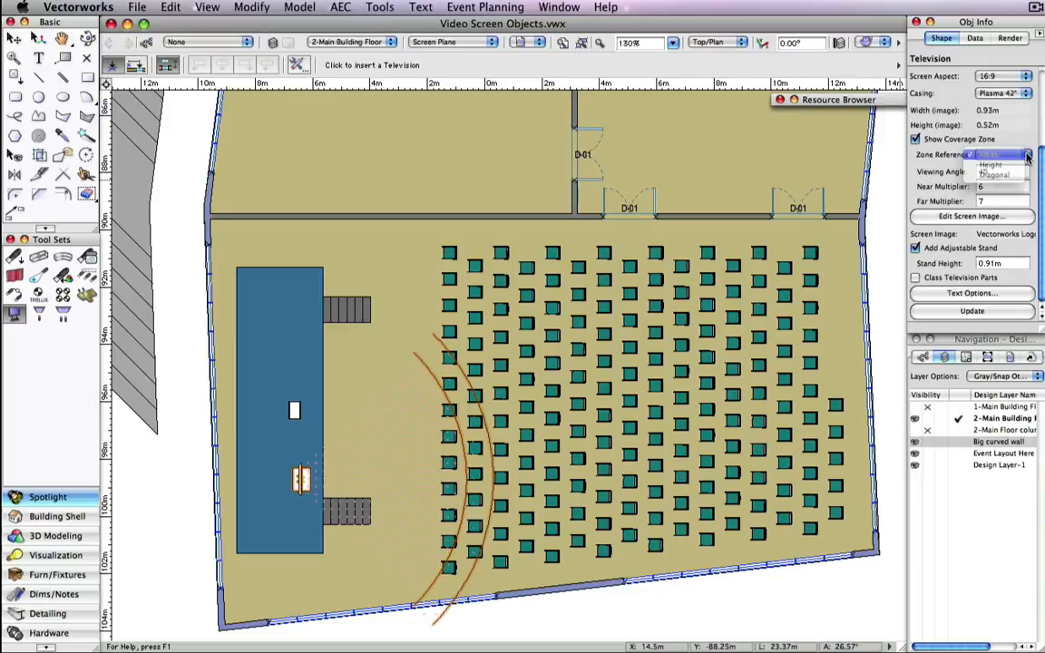
left_click(980, 164)
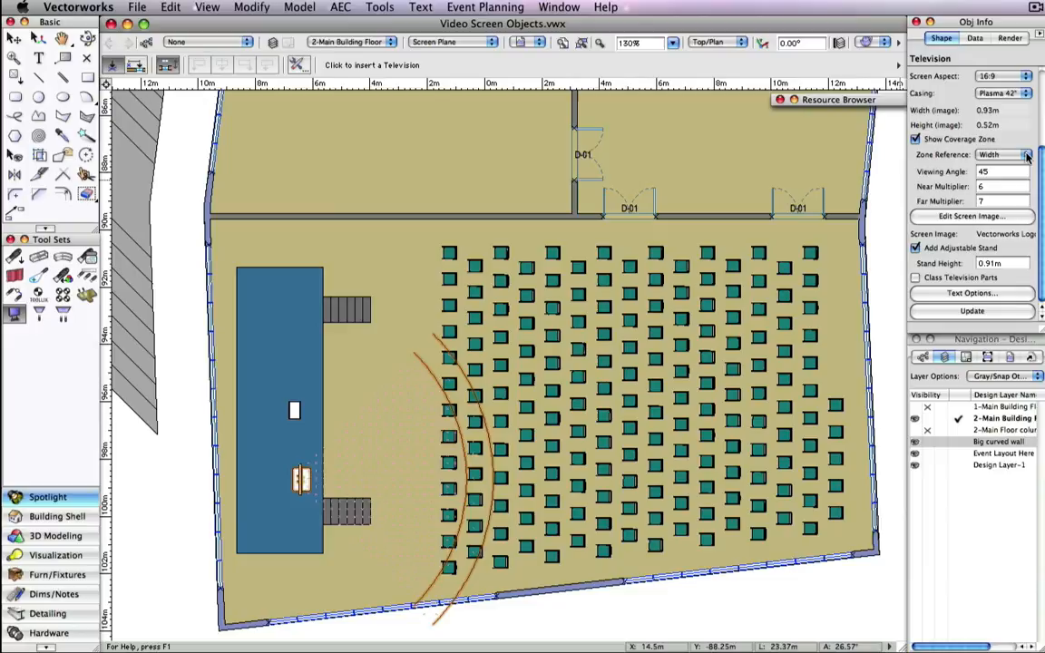
left_click(971, 216)
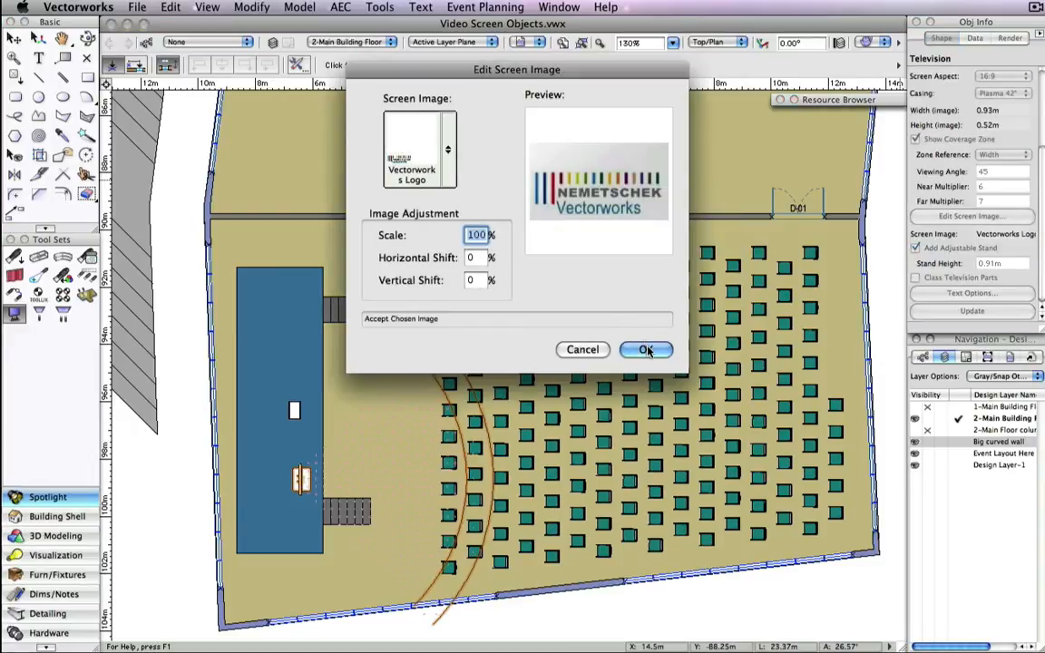
- Accept the logo screen image and mirror a duplicate television to the stage's opposite end
left_click(646, 348)
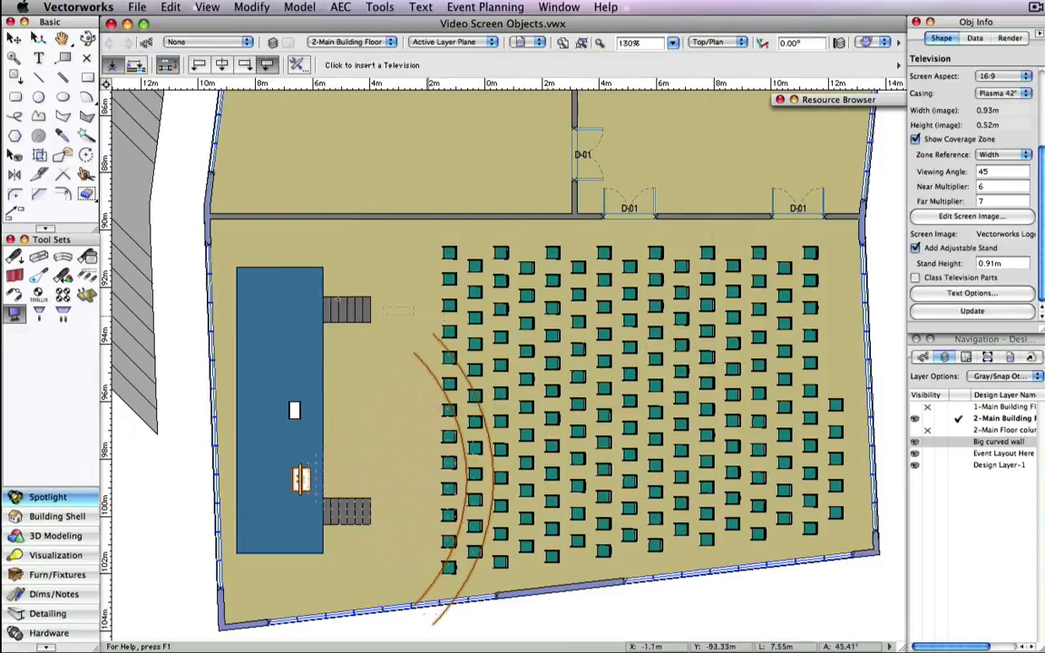
left_click(134, 65)
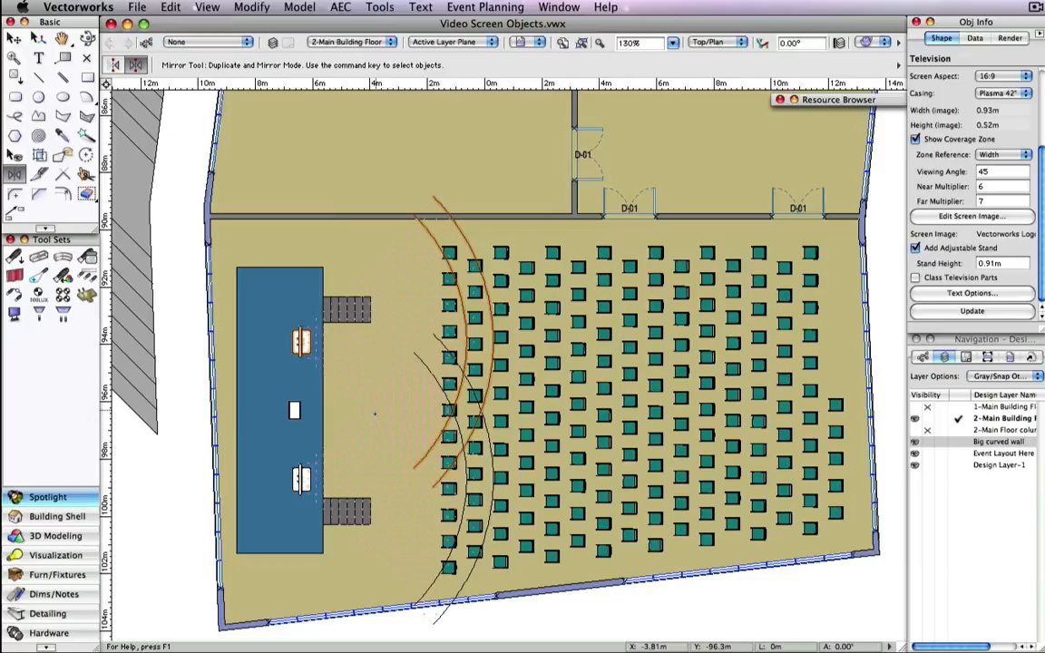
left_click(715, 41)
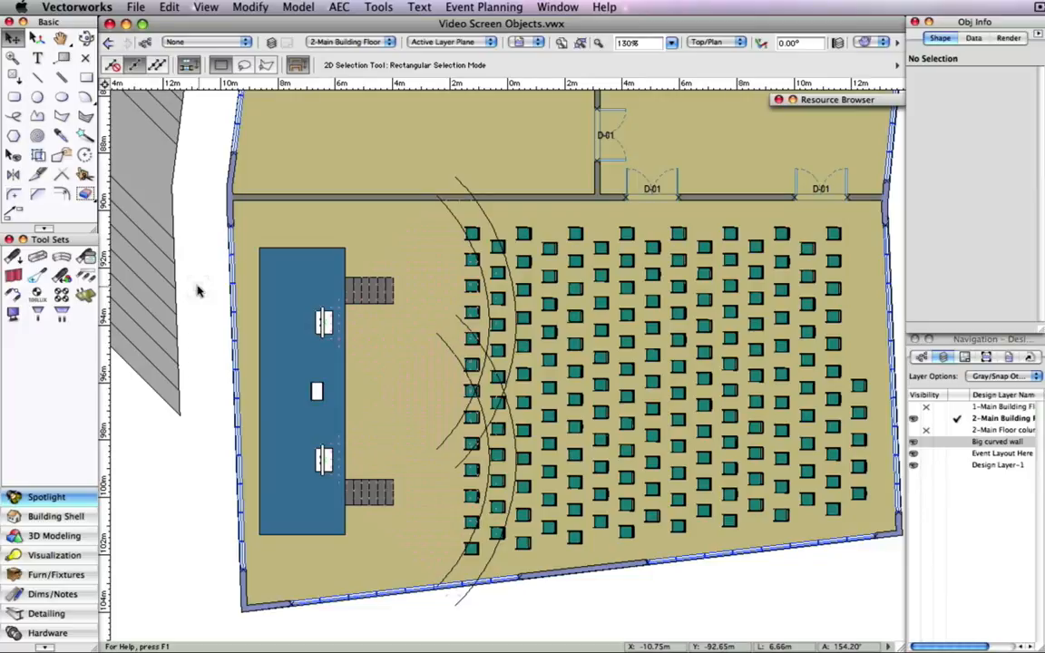
- Place a video screen at stage centre, rotated toward the seating, with a 240-inch diagonal
left_click(38, 313)
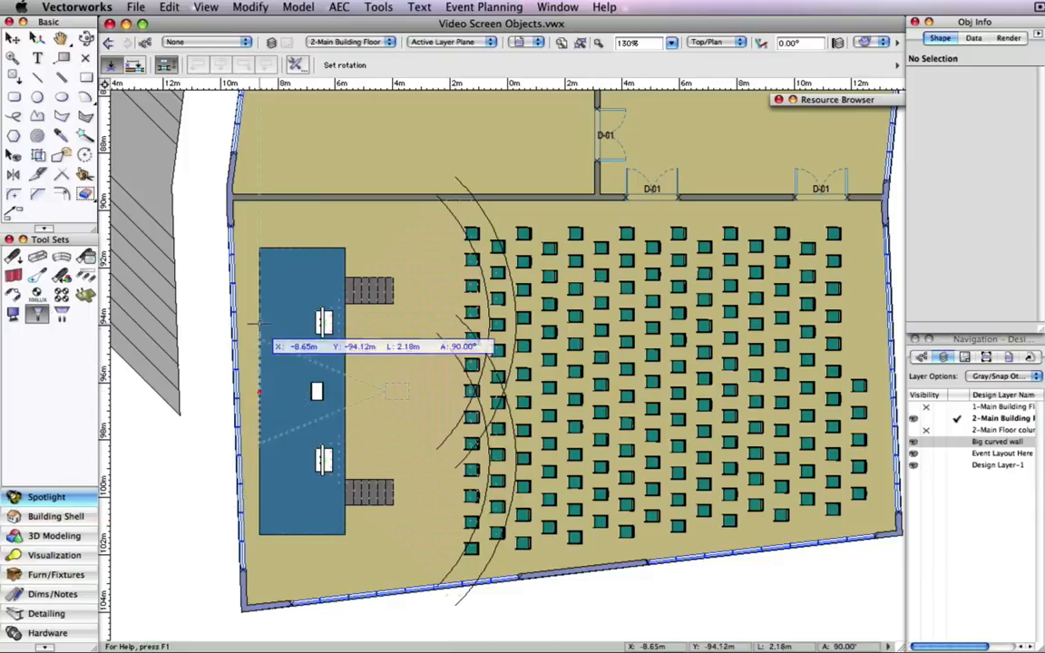
left_click(398, 392)
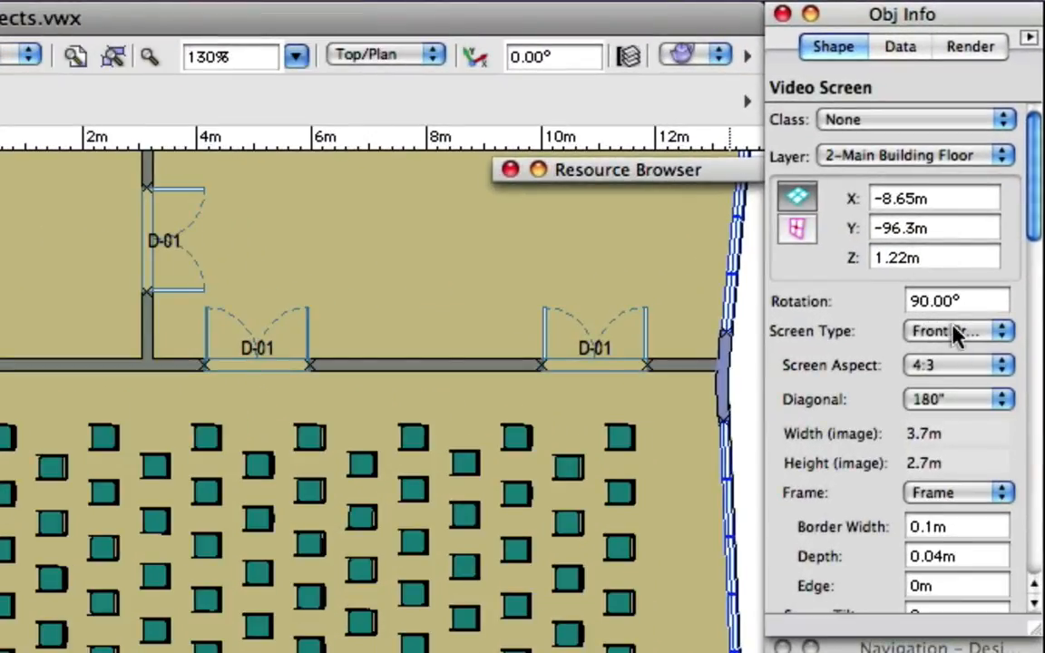
left_click(959, 330)
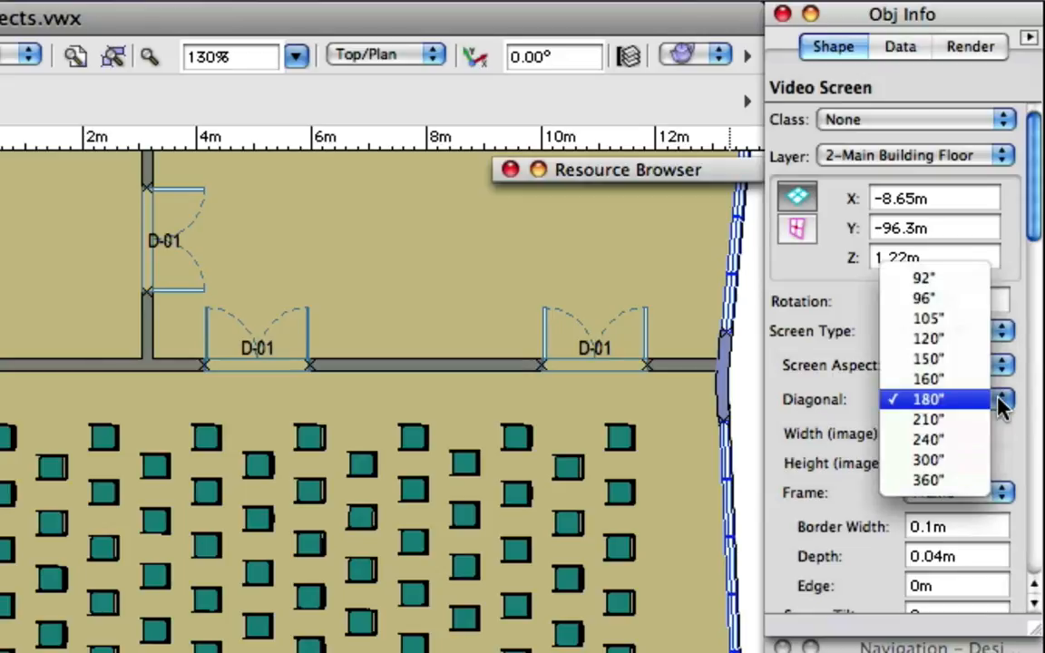
mouse_move(943, 441)
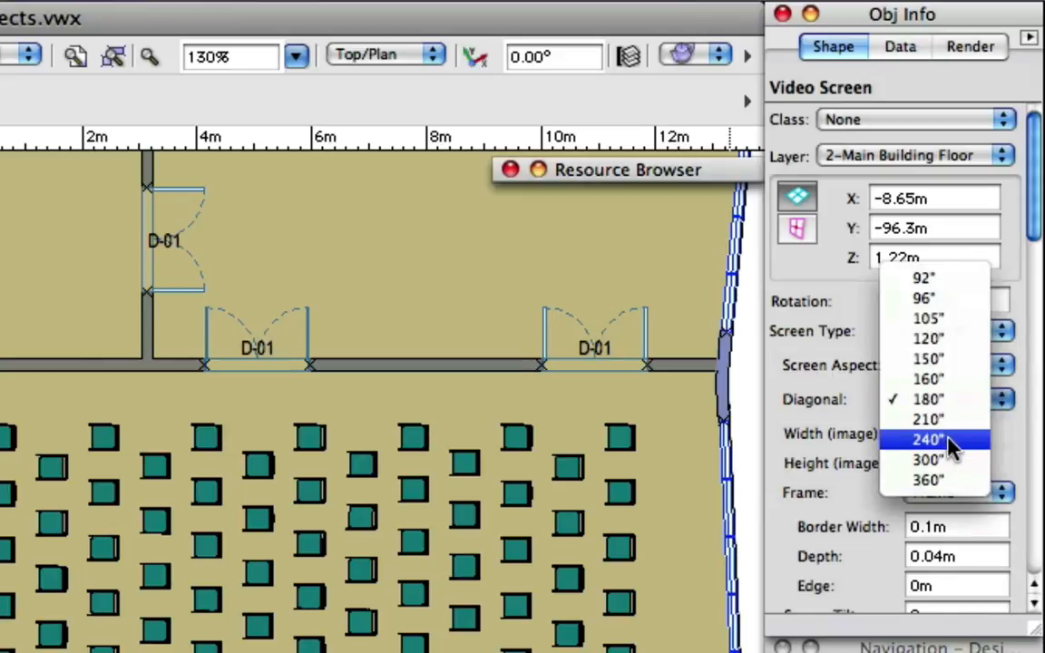
left_click(926, 439)
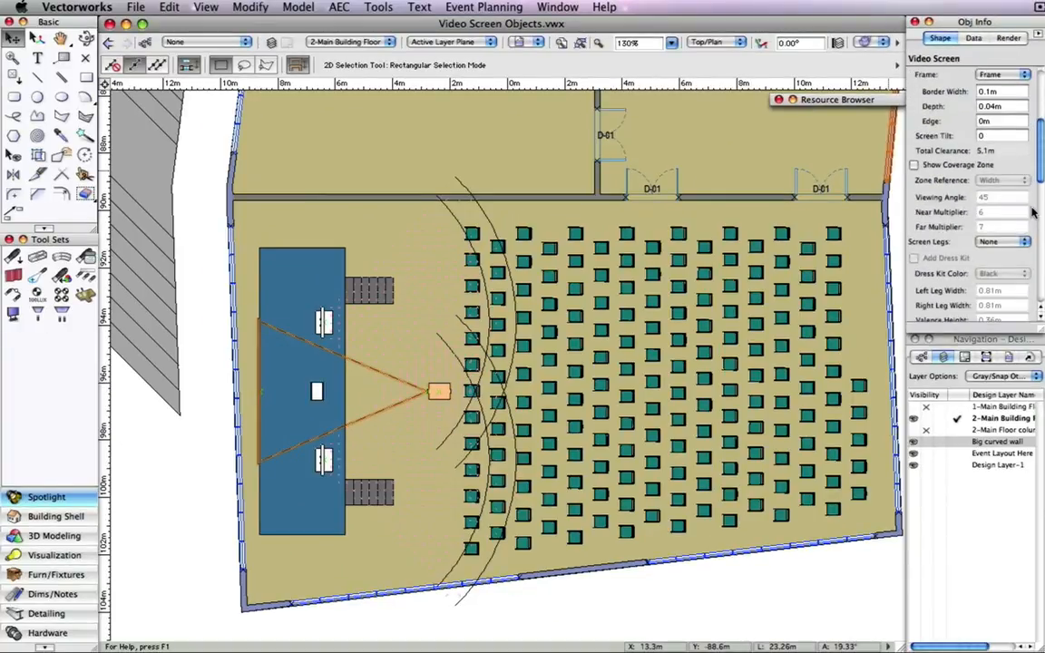
scroll("down", 3)
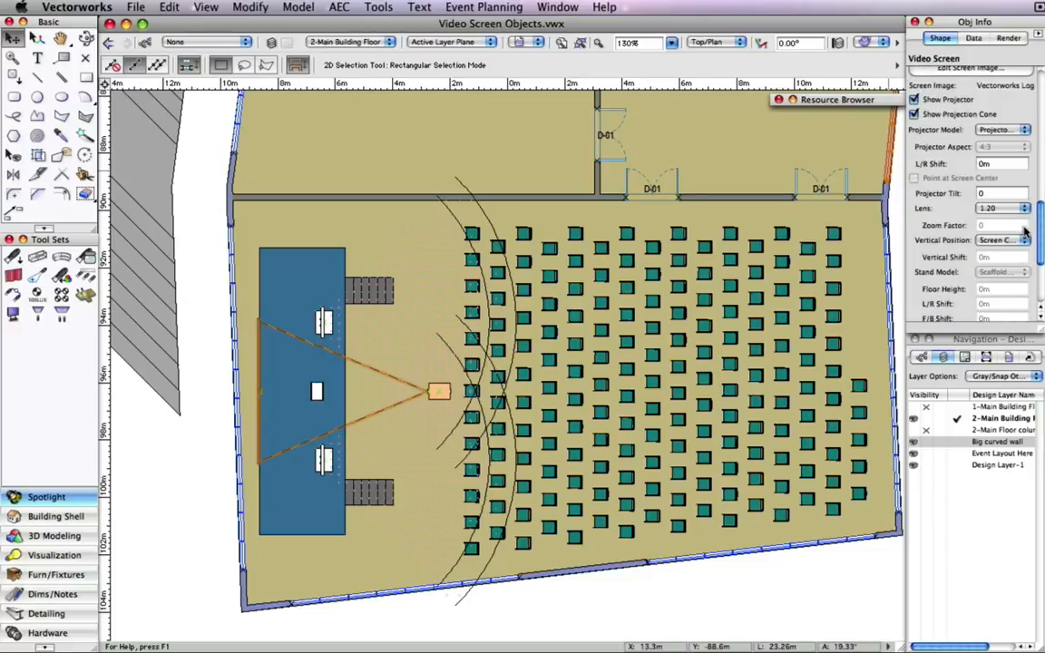
- Rig the projector, choose a projector model, and give the screen goalpost legs
left_click(998, 239)
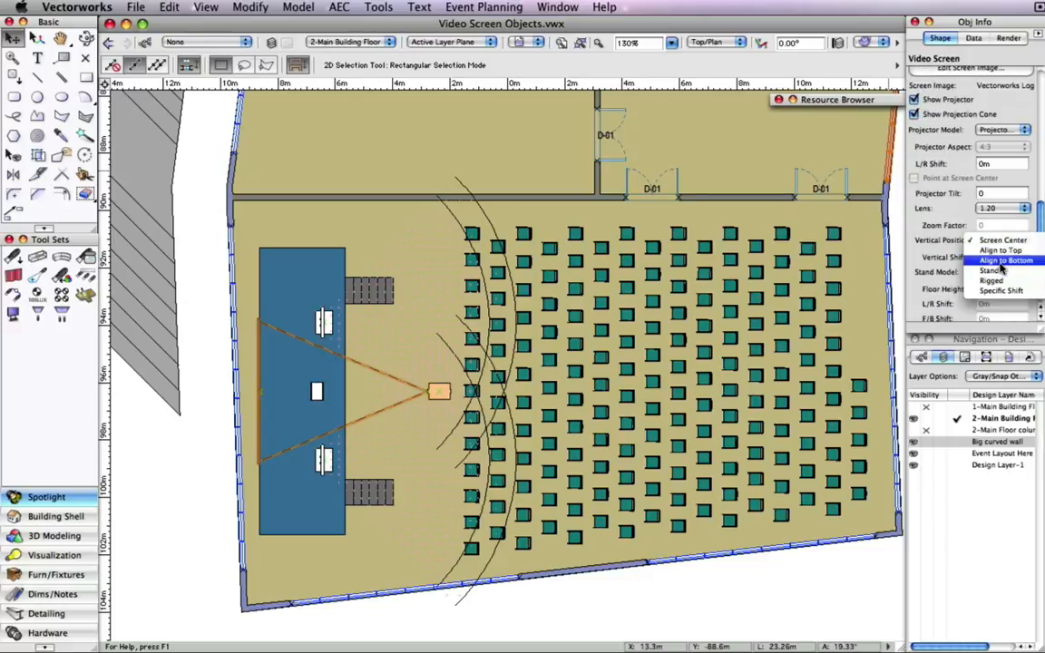
left_click(991, 268)
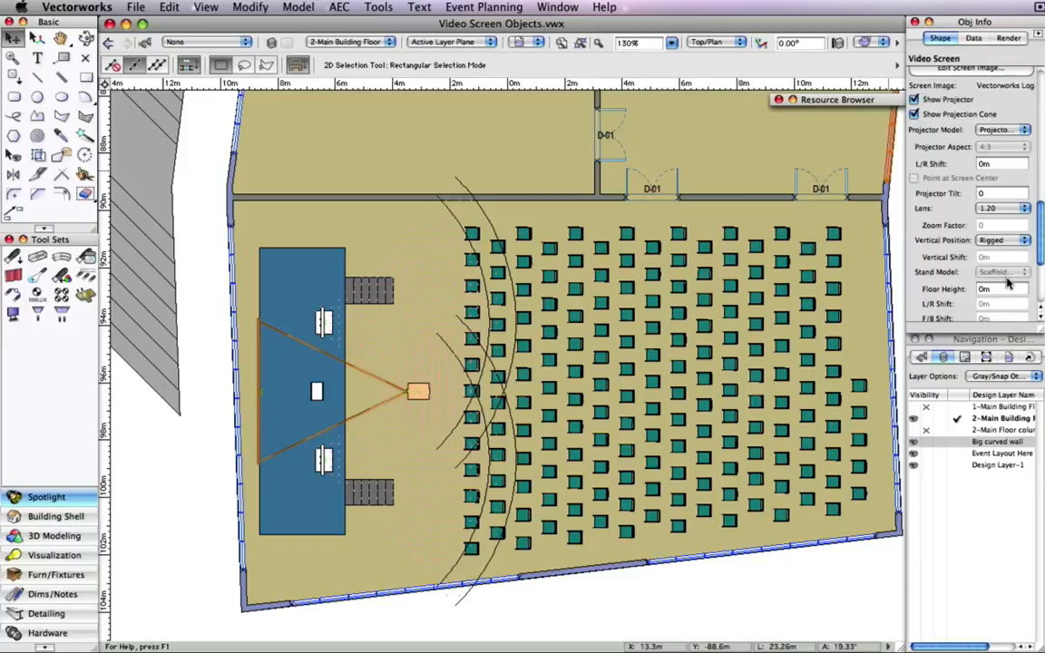
left_click(1002, 130)
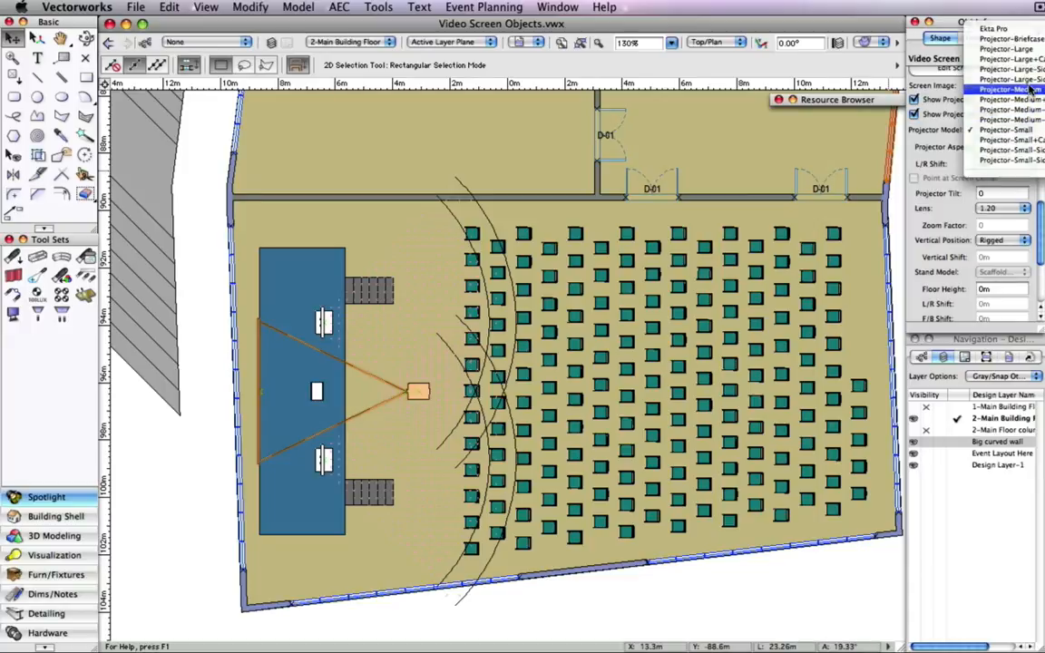
left_click(998, 89)
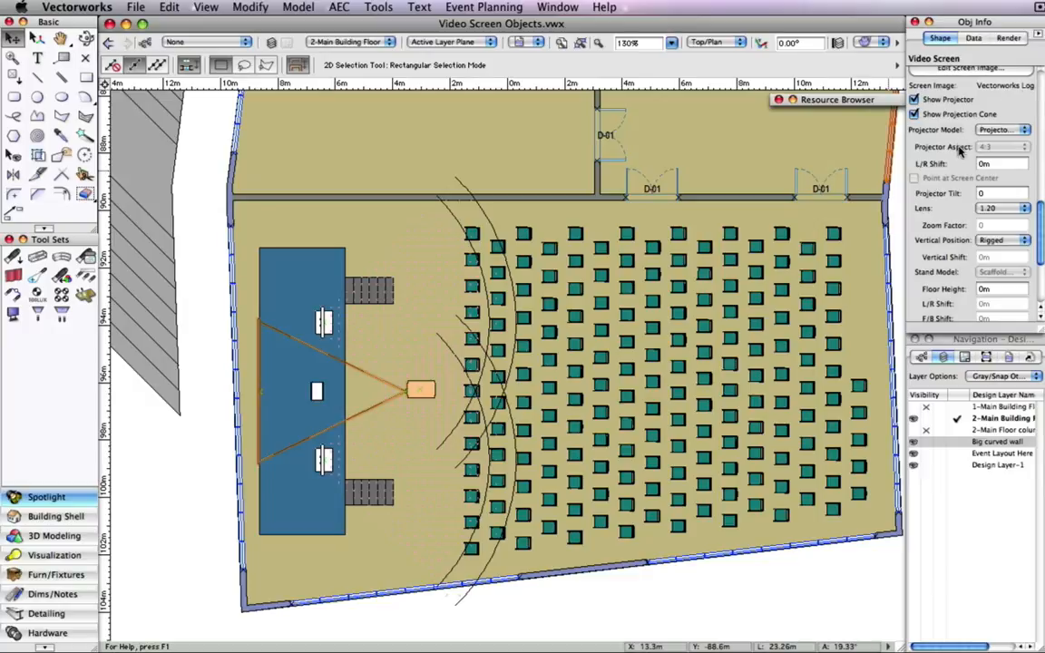
left_click(998, 102)
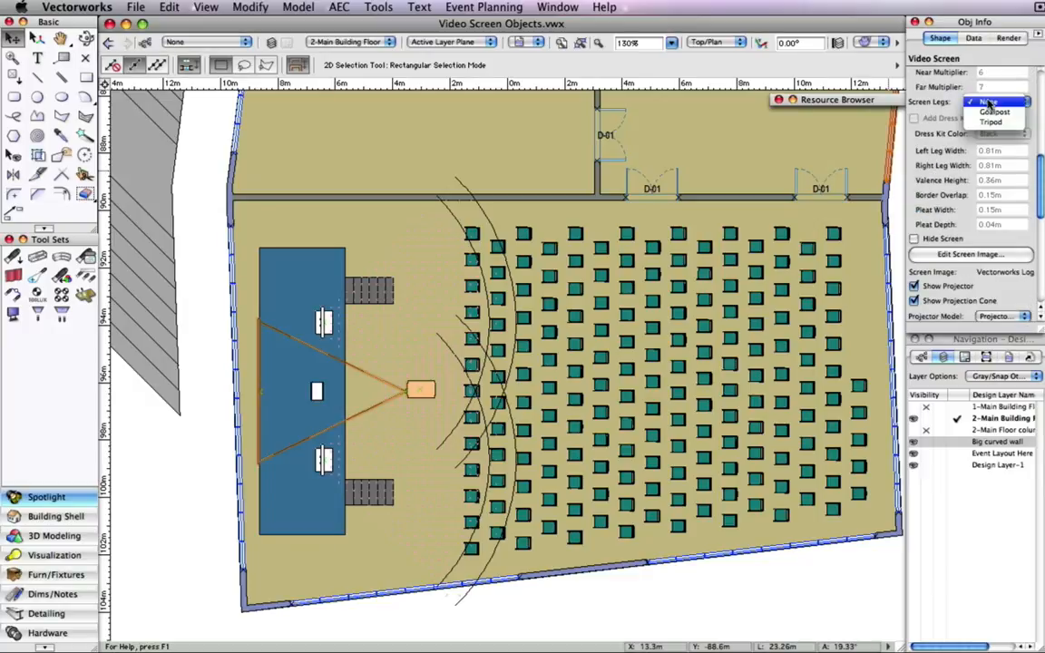
left_click(995, 112)
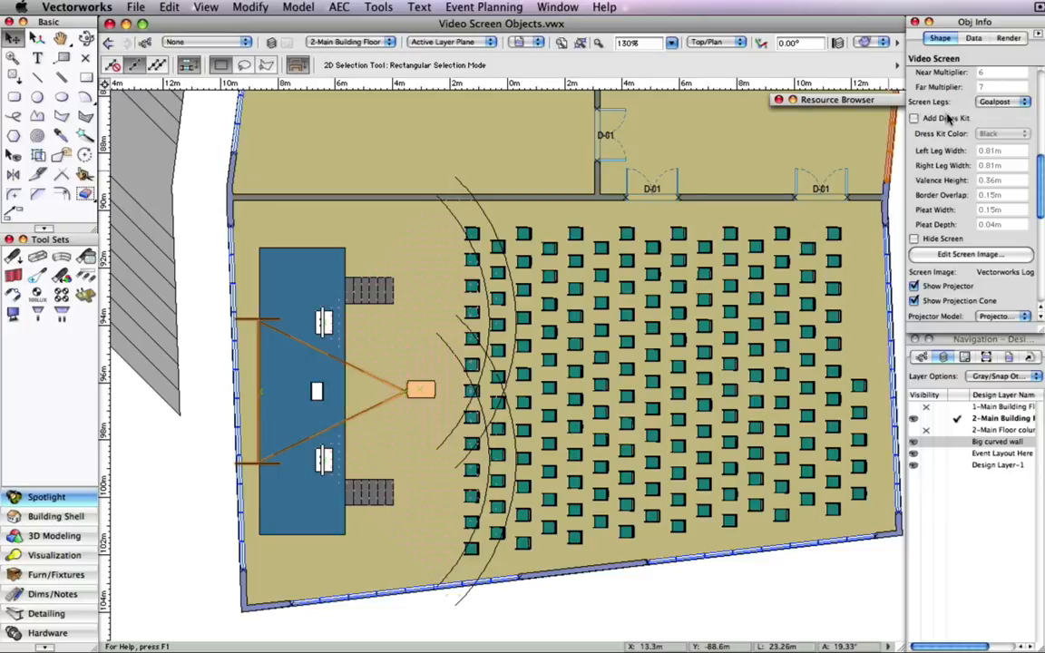
left_click(915, 118)
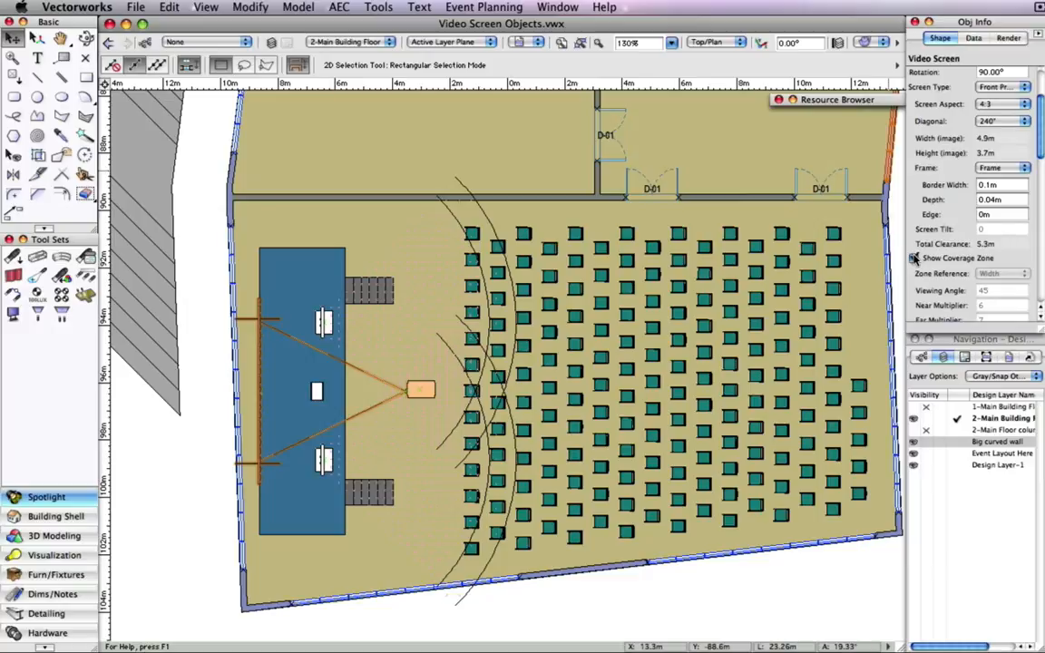
- Show the video screen's coverage zone, referenced to screen height
left_click(915, 258)
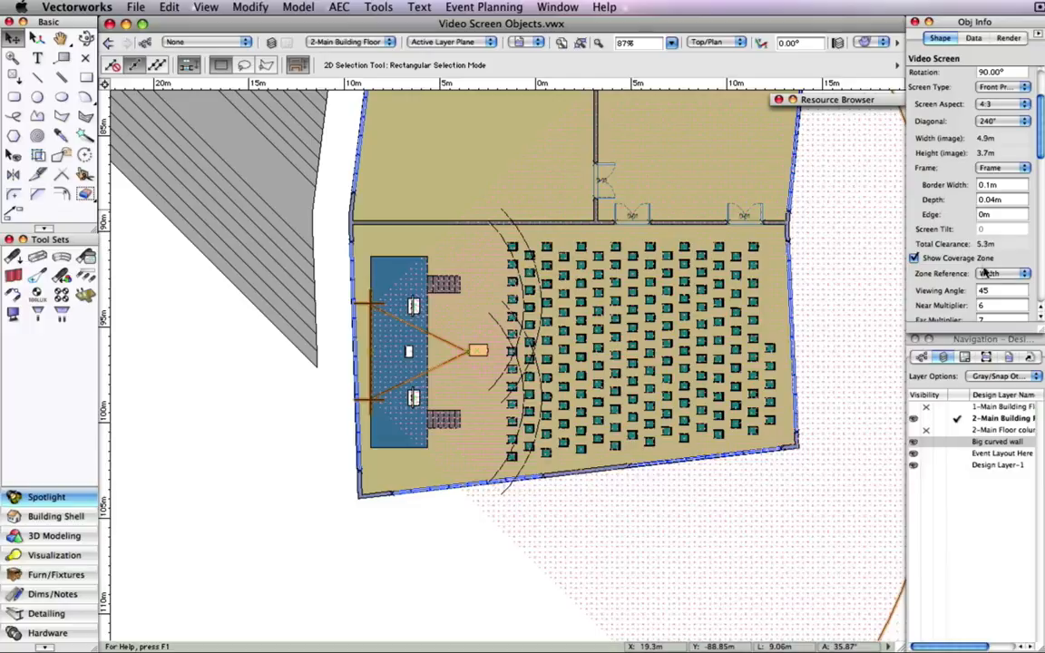
left_click(1024, 272)
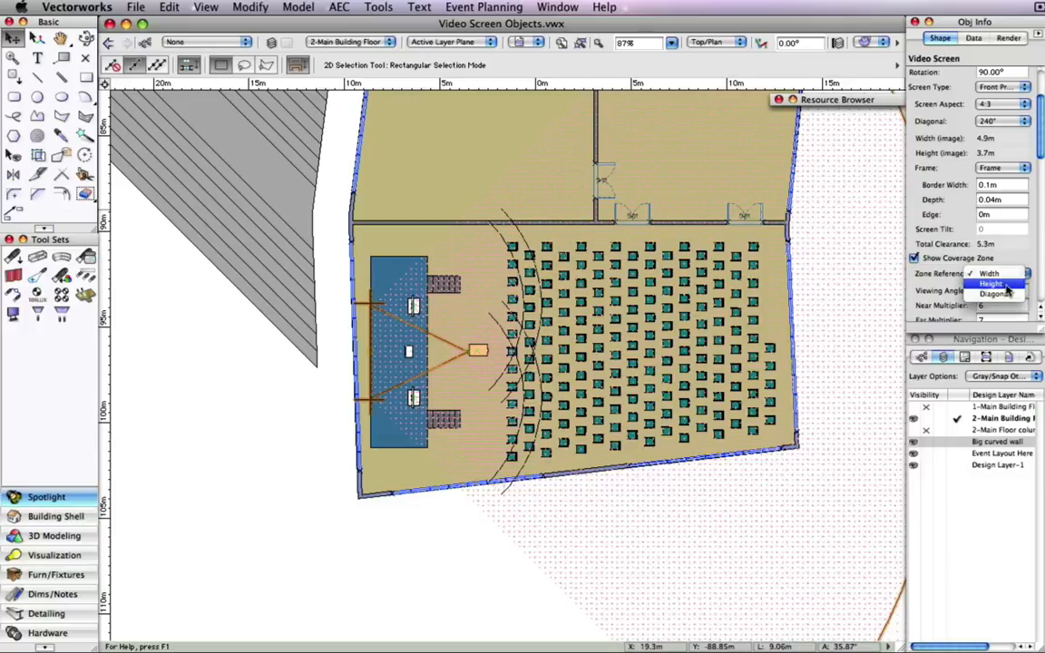
left_click(991, 283)
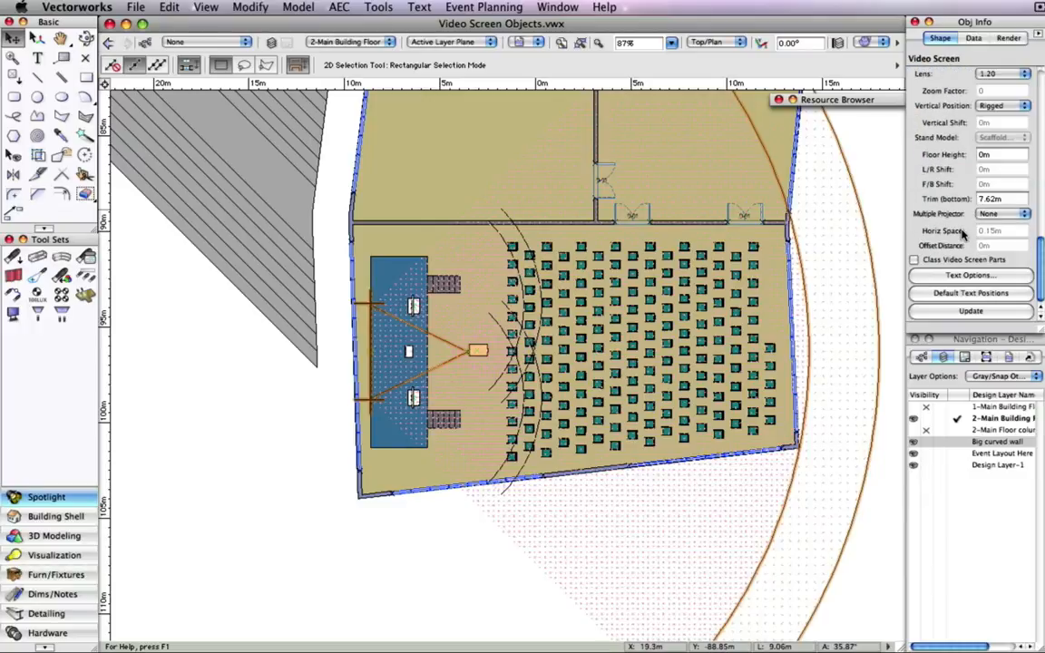
- Turn on coverage zone labels and lens information labels in Text Options
left_click(971, 276)
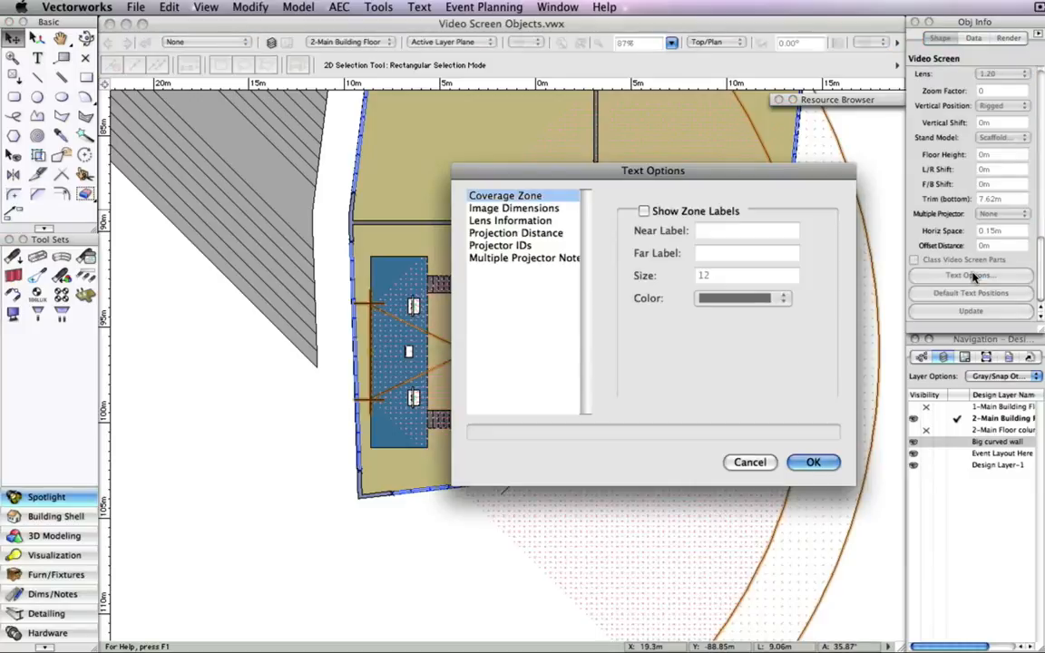
left_click(644, 211)
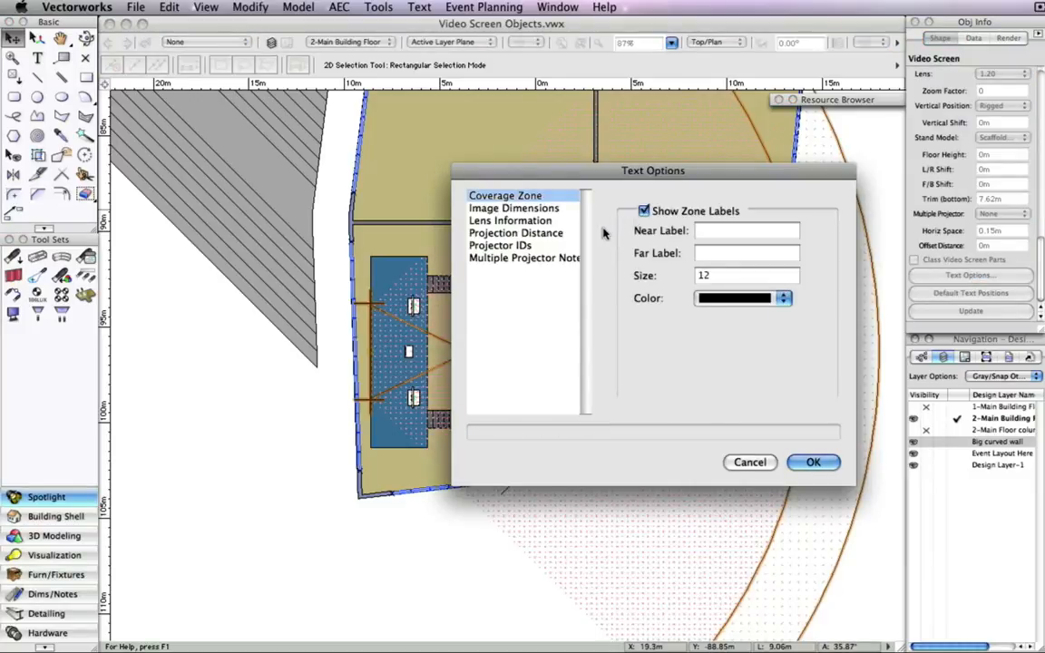
left_click(510, 221)
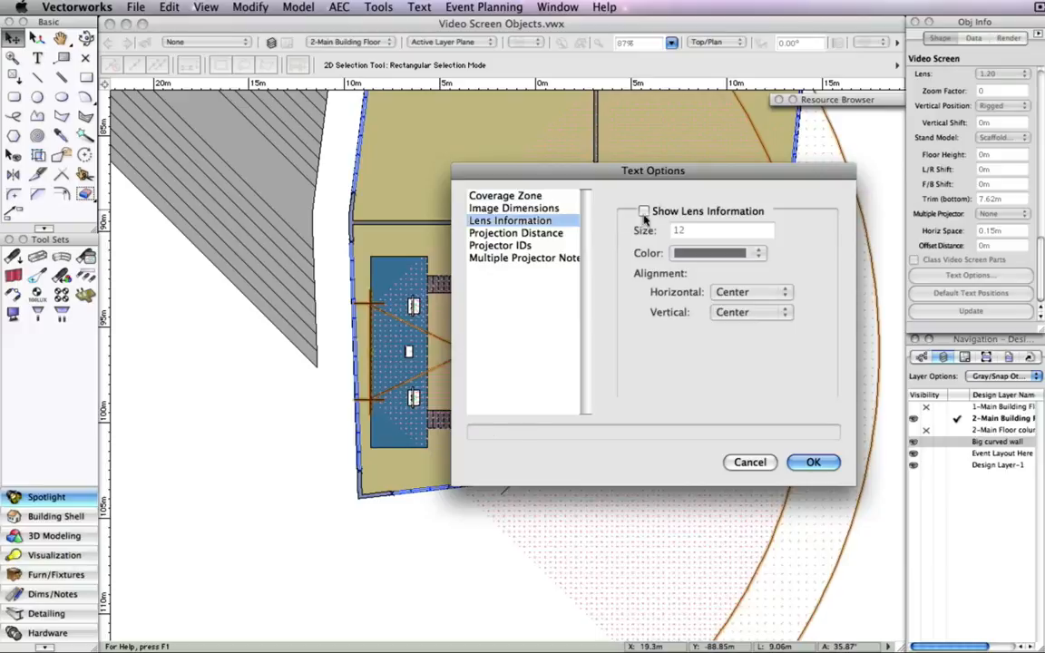
left_click(645, 211)
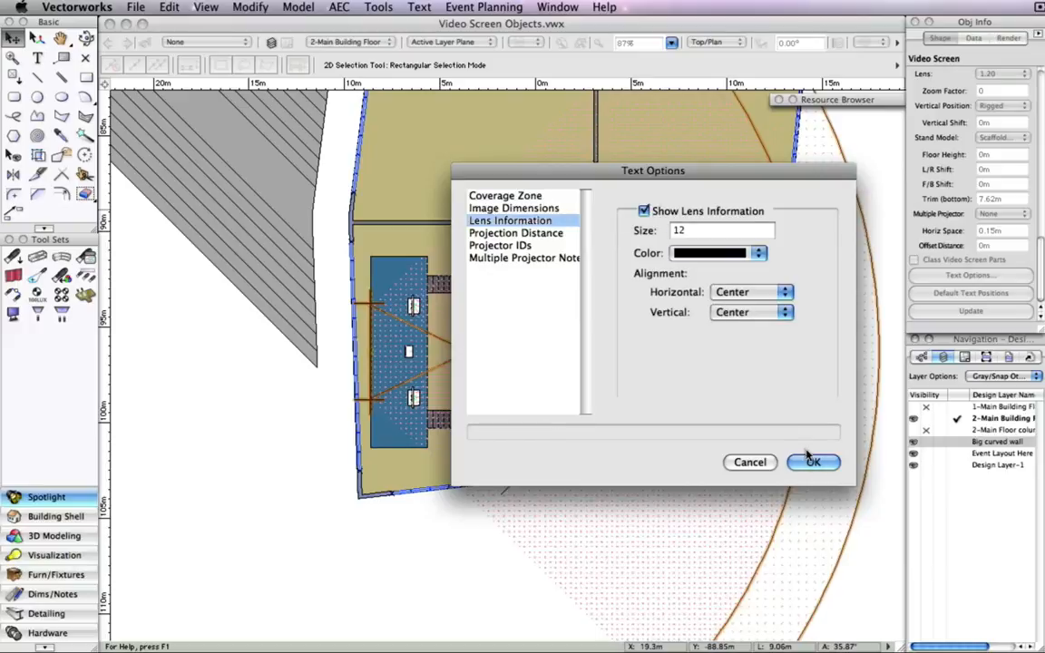
left_click(813, 463)
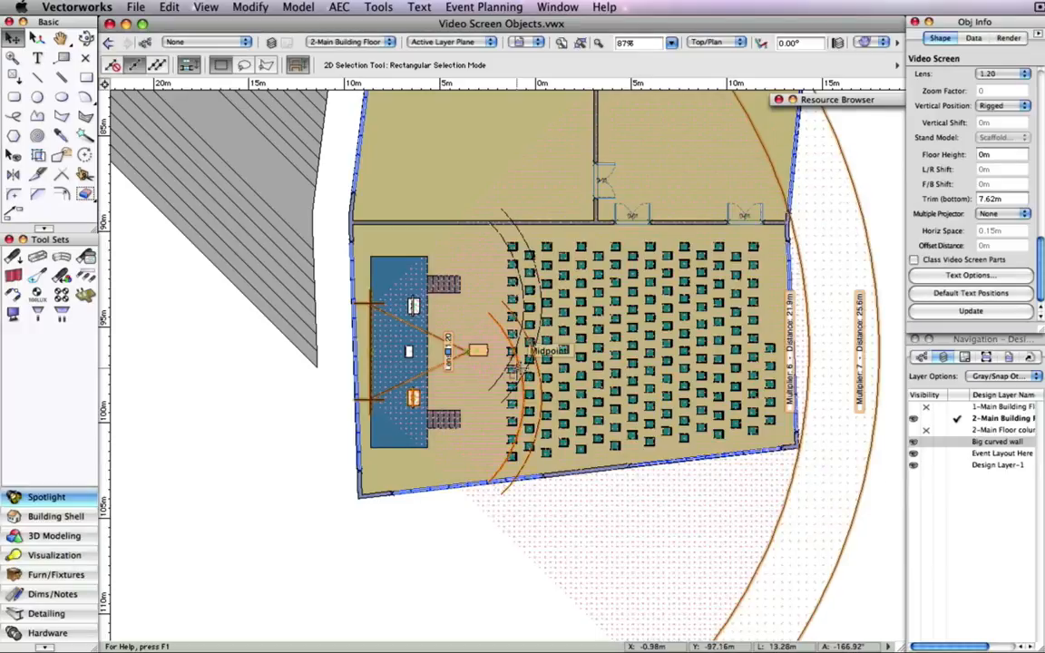
scroll("down", 3)
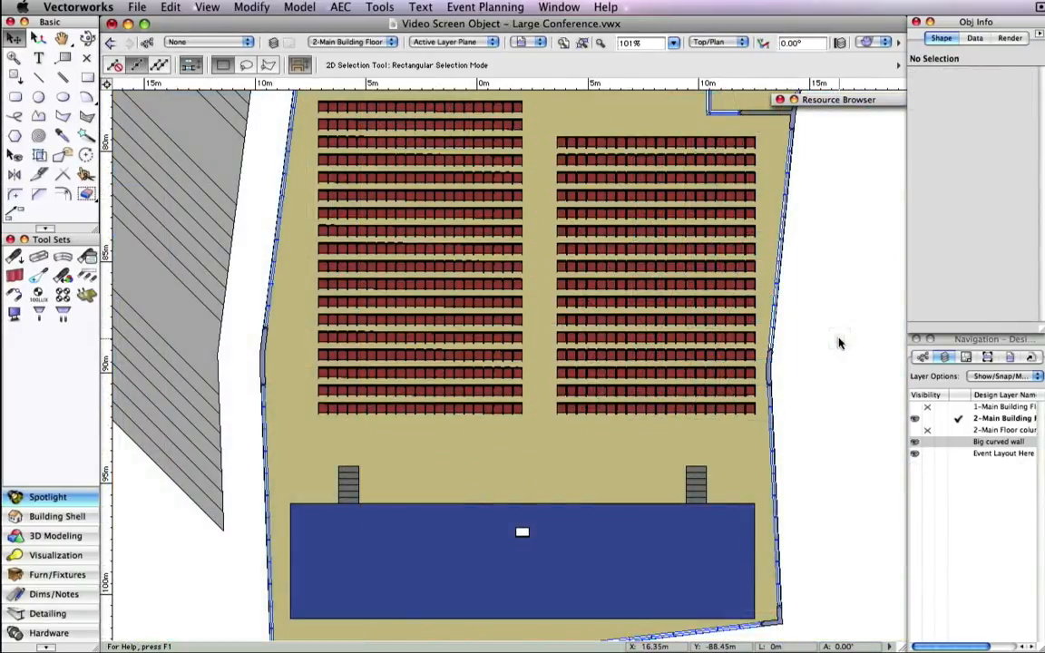
- Select the blended screen in the large conference plan and raise it to Z 1.22 m
left_click(61, 314)
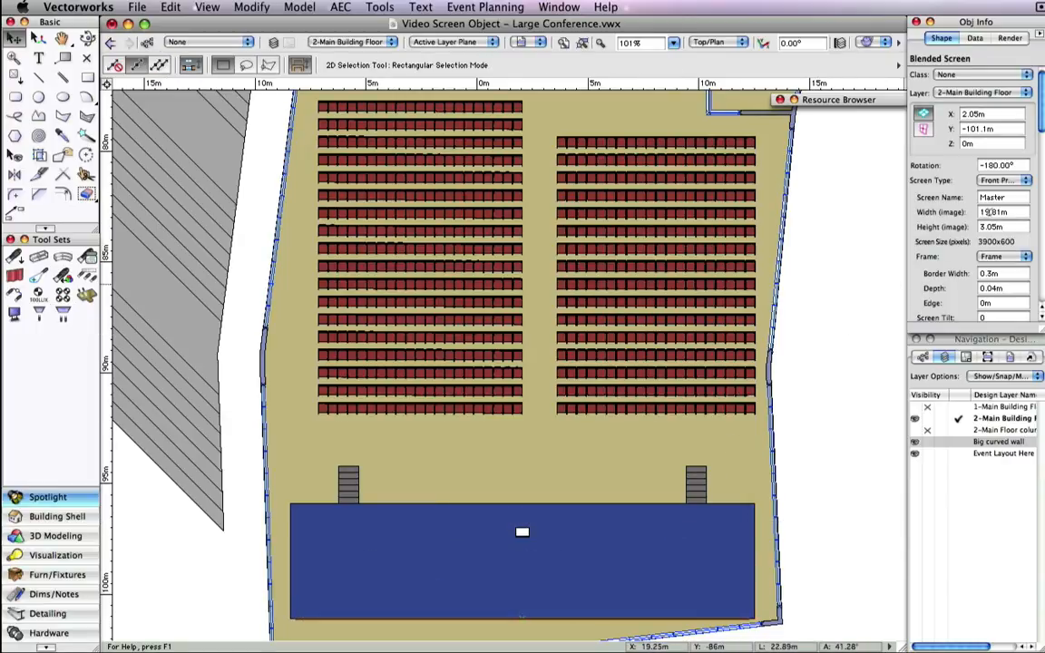
left_click(989, 144)
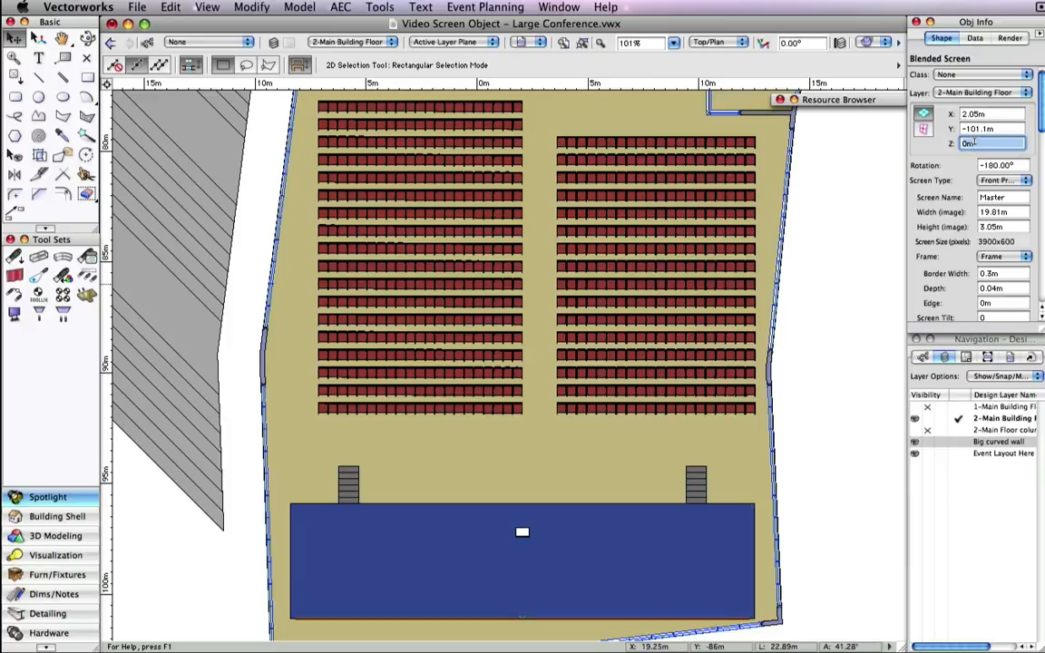
type("1.22")
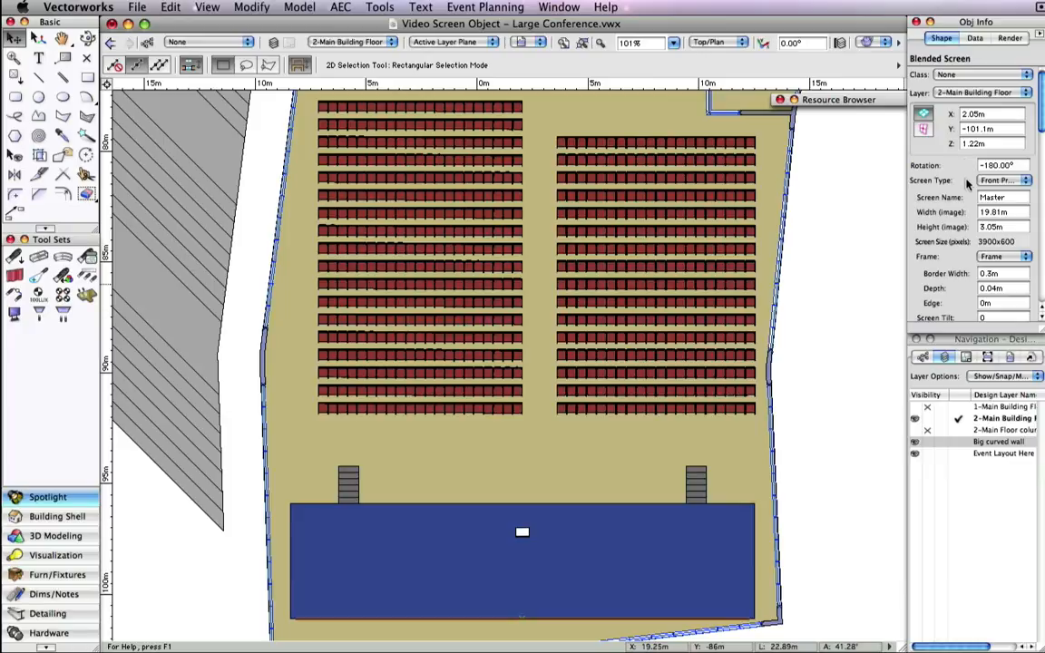
- Show the blended screen's coverage zone and review its zone reference choices
scroll("down", 3)
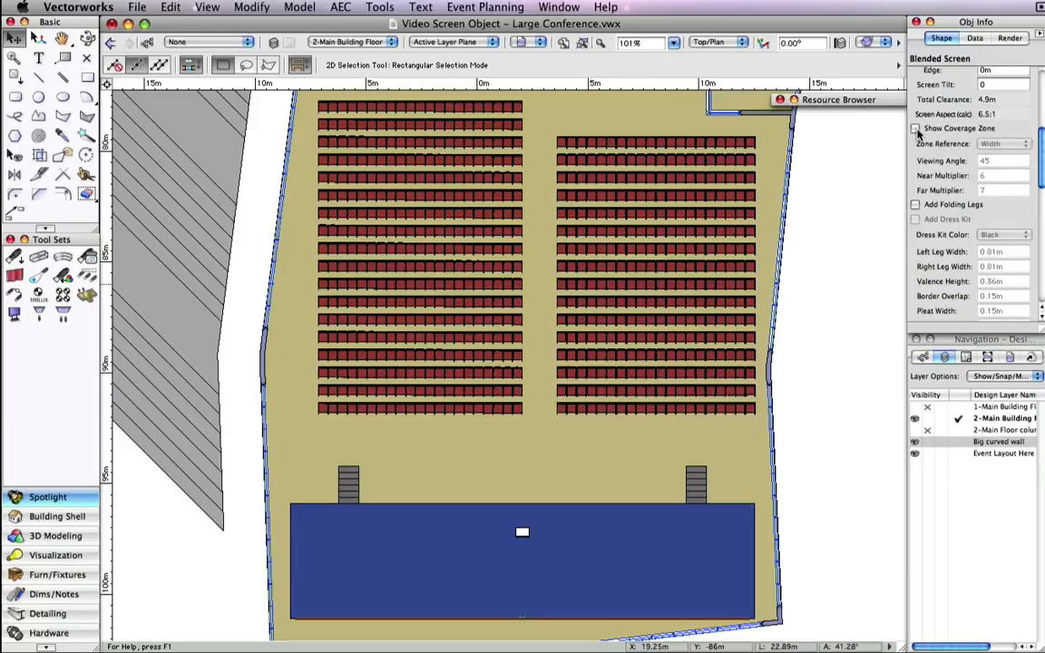
left_click(915, 127)
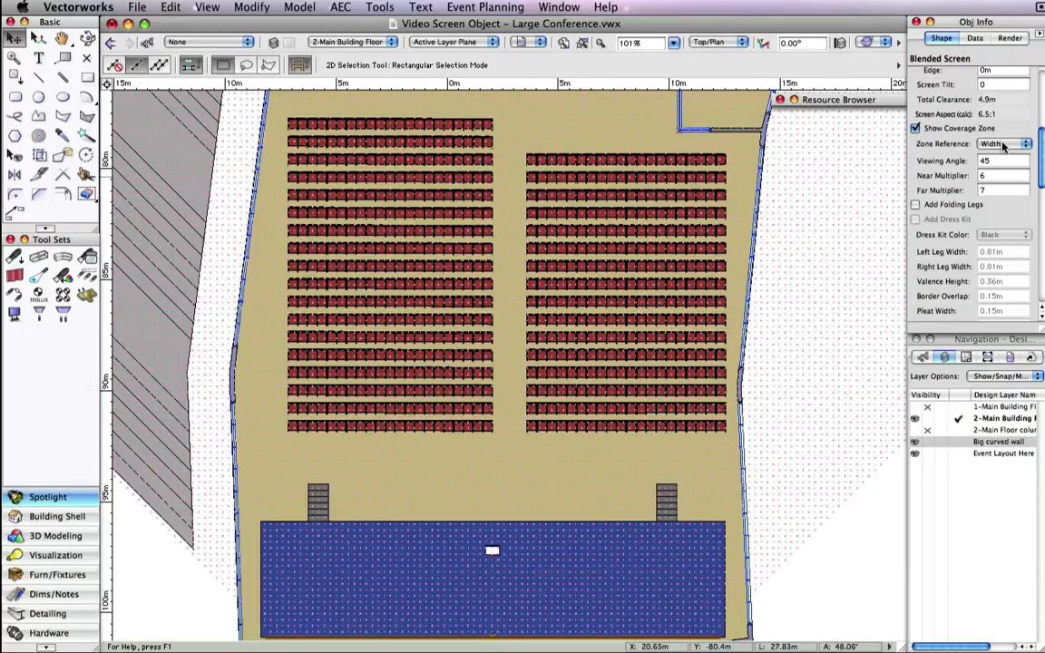
left_click(1002, 143)
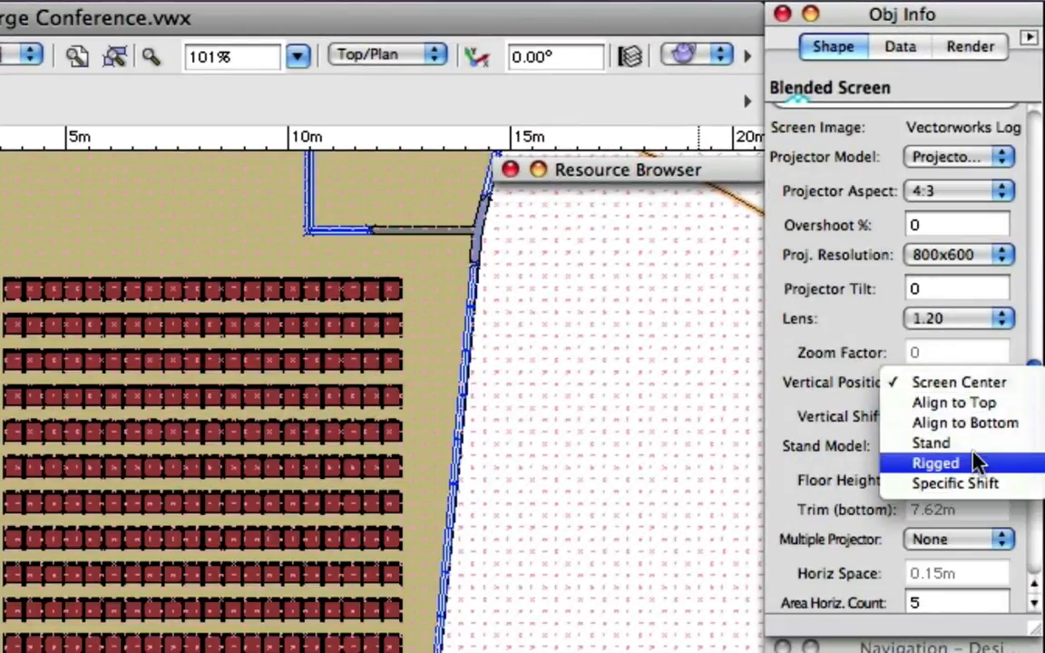
- Make the projectors Rigged and Side-By-Side, then insert them above the blended screen
left_click(937, 463)
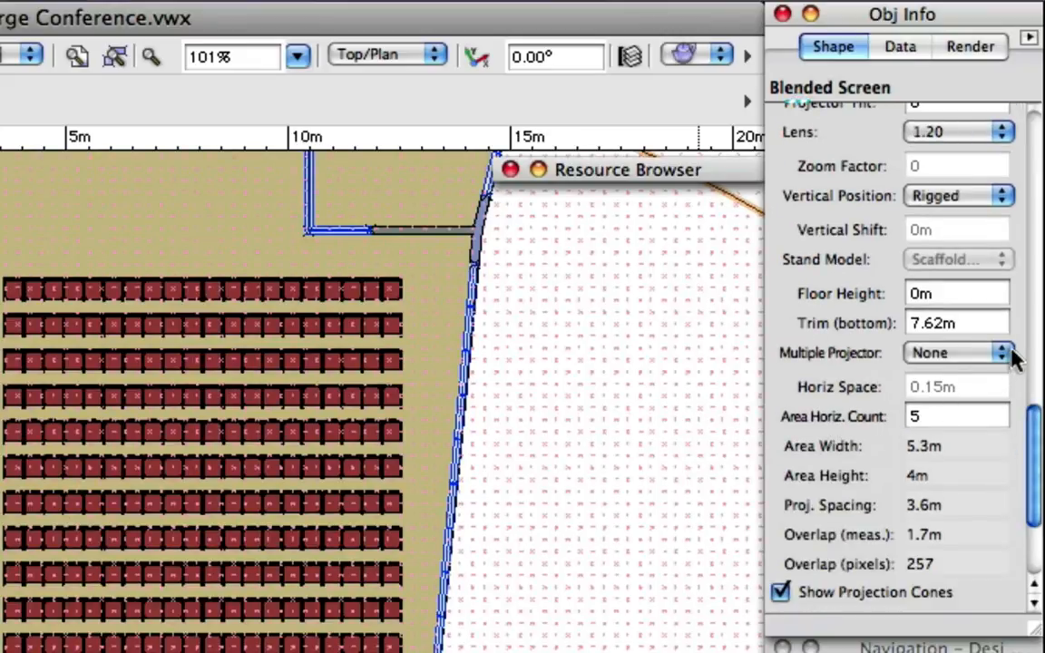
left_click(958, 352)
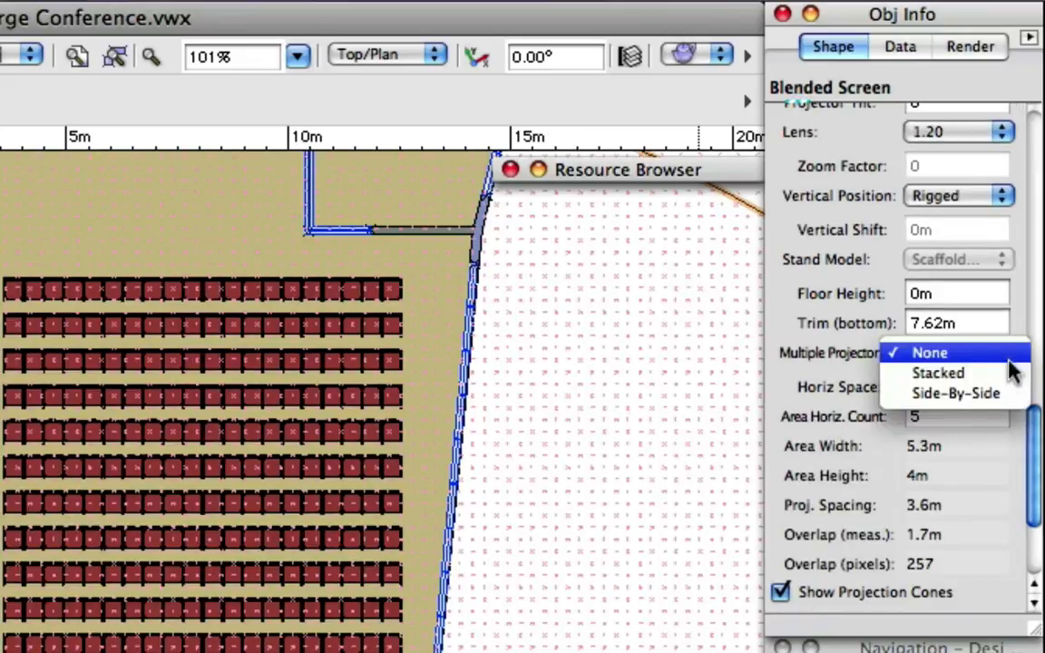
left_click(955, 392)
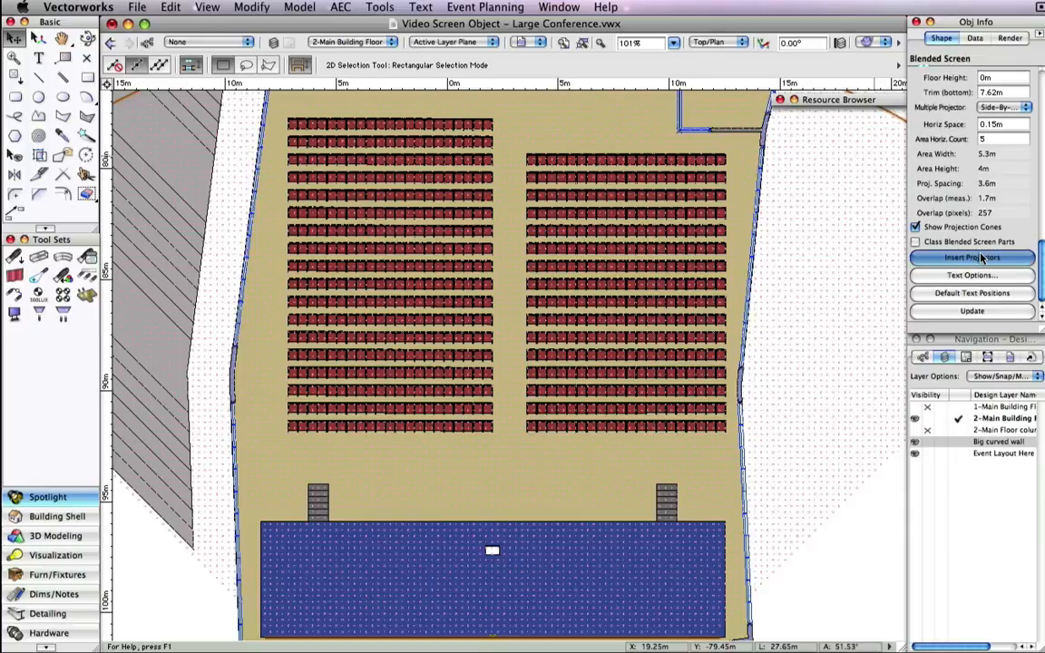
left_click(973, 258)
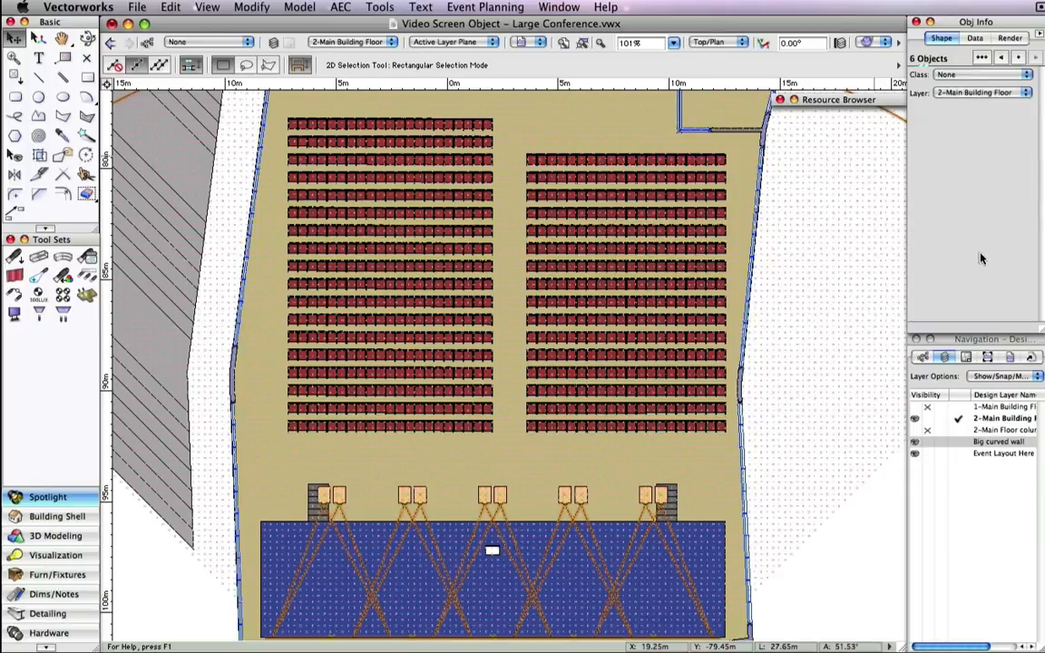